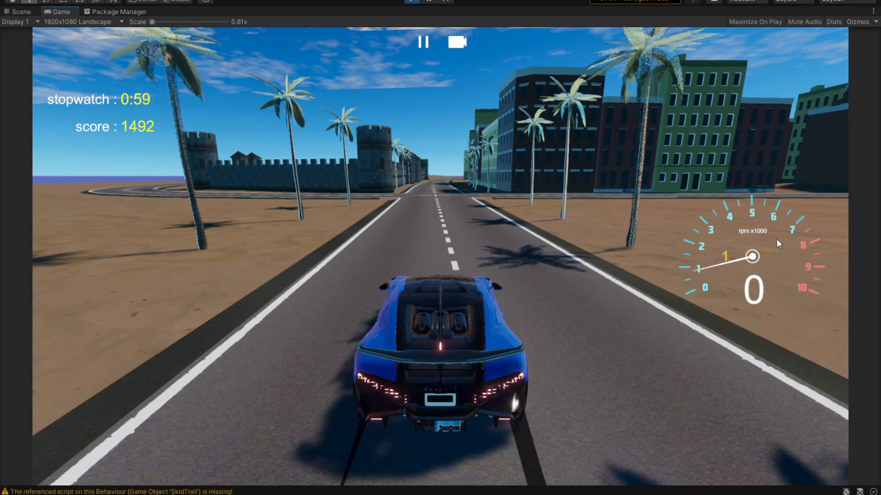
mouse_move(547, 192)
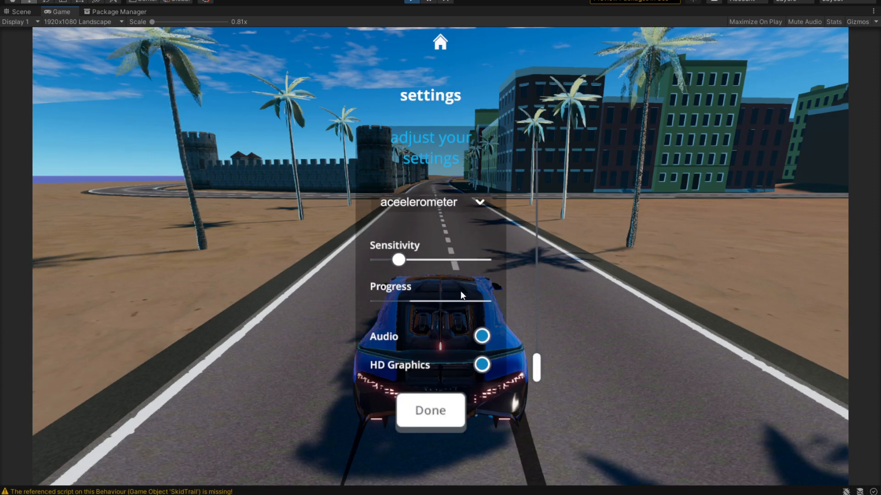
In the running game's settings, choose joystick as the control input and hit the HD Graphics toggle
click(429, 201)
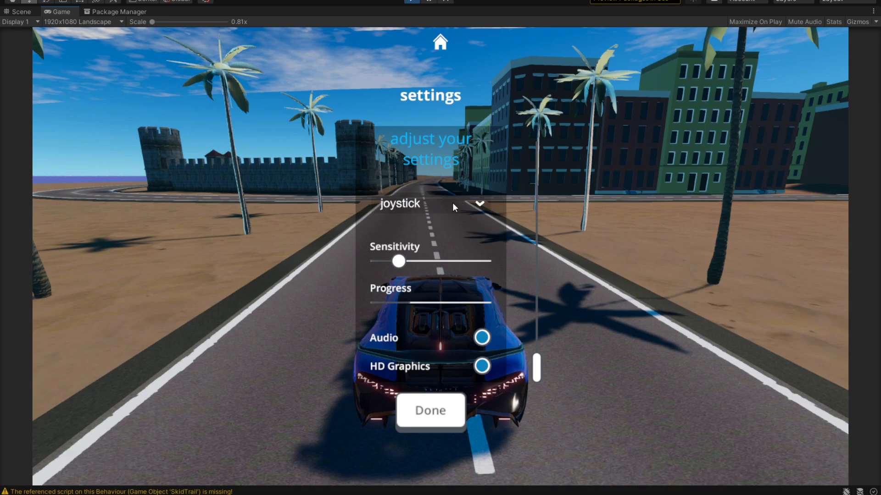
click(478, 204)
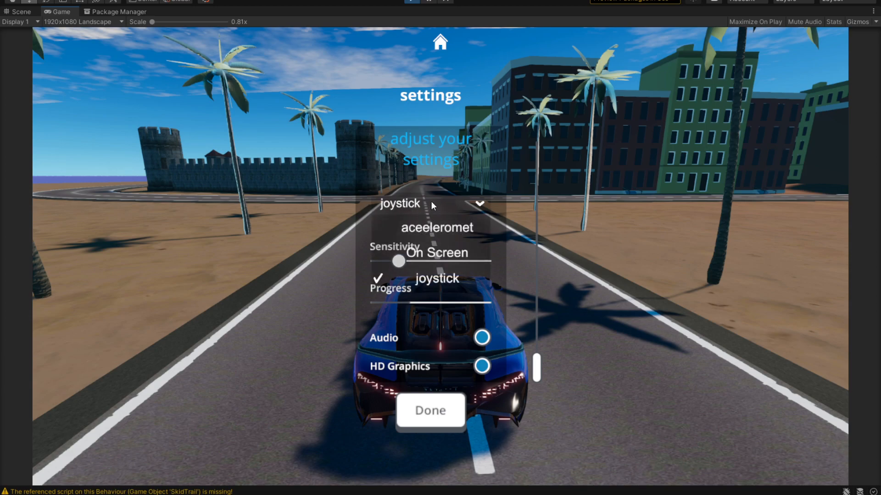
mouse_move(447, 206)
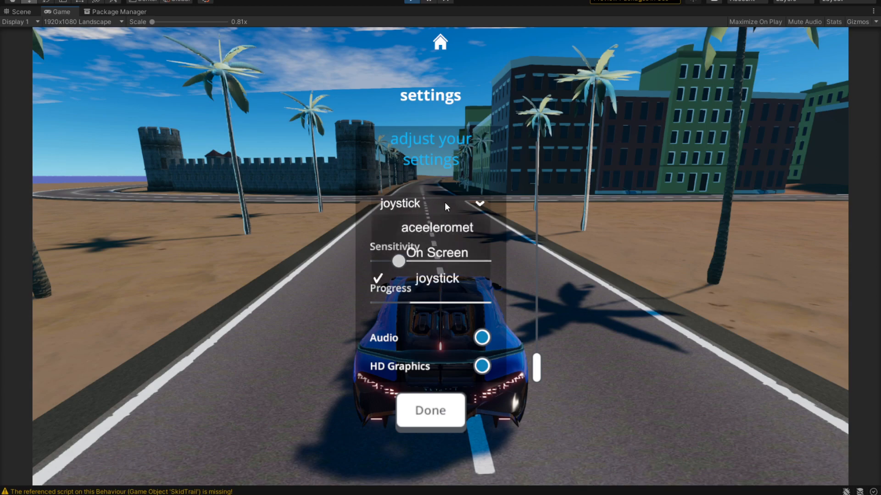
click(436, 278)
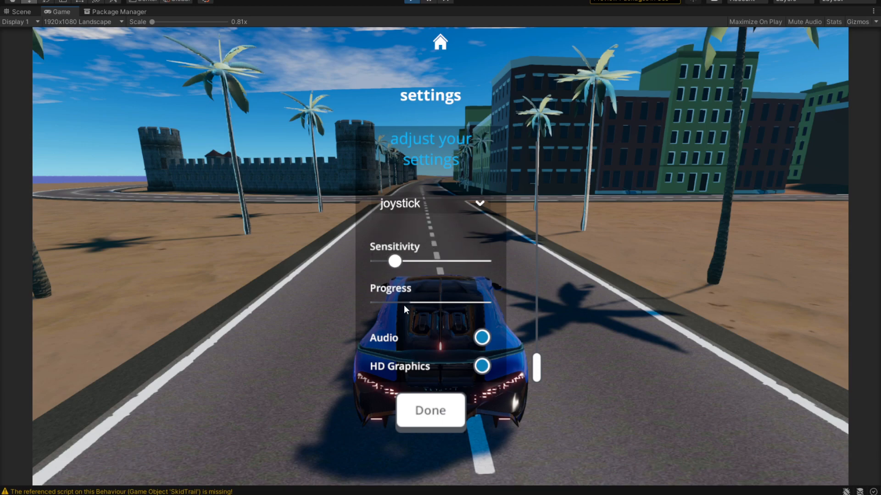
mouse_move(421, 308)
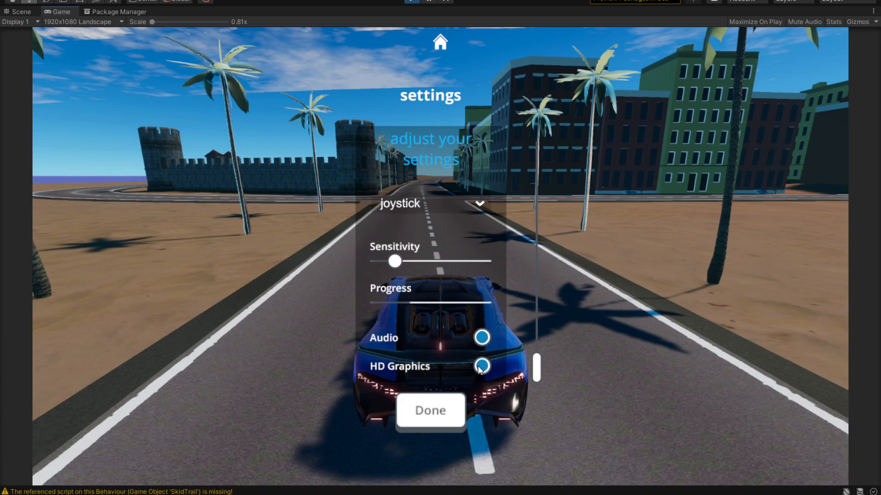
click(429, 411)
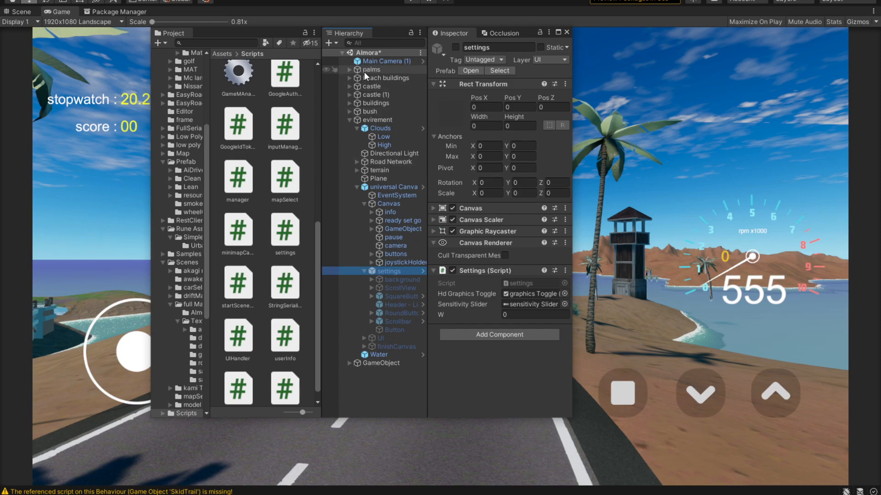
mouse_move(389, 200)
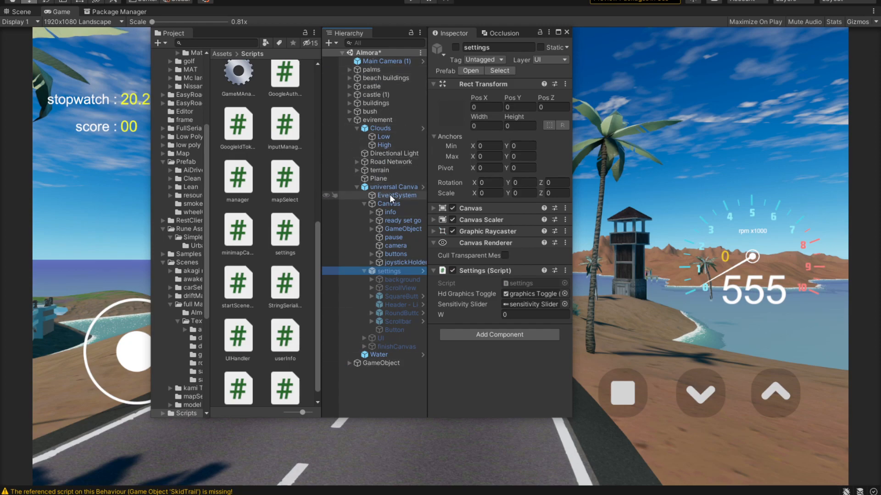
Inspect the universal Canvas and settings objects, then bring the settings script up in the code editor
click(396, 188)
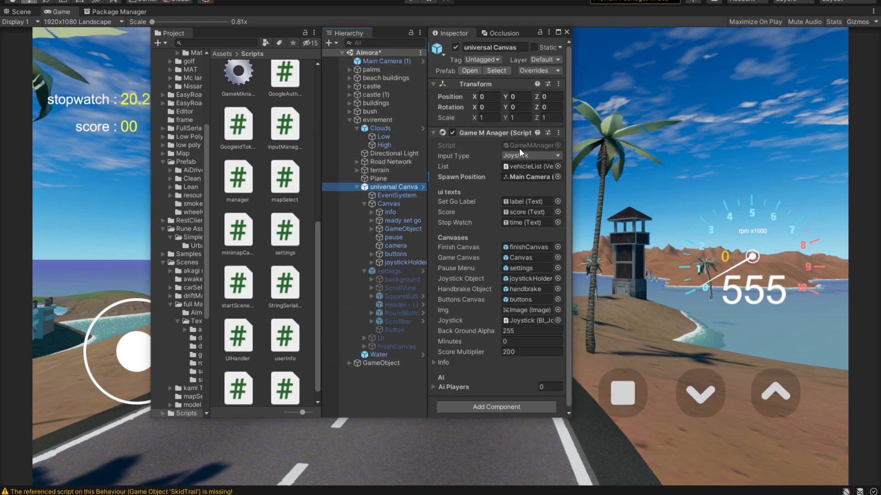
click(389, 272)
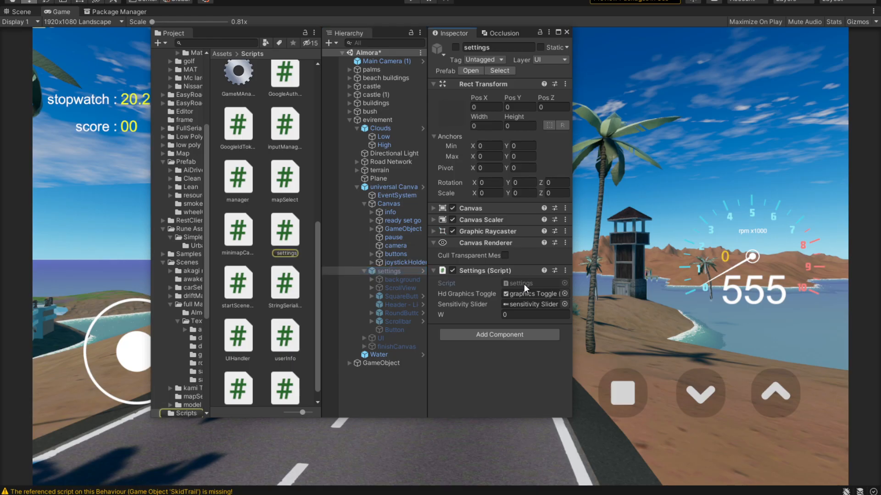
double_click(284, 254)
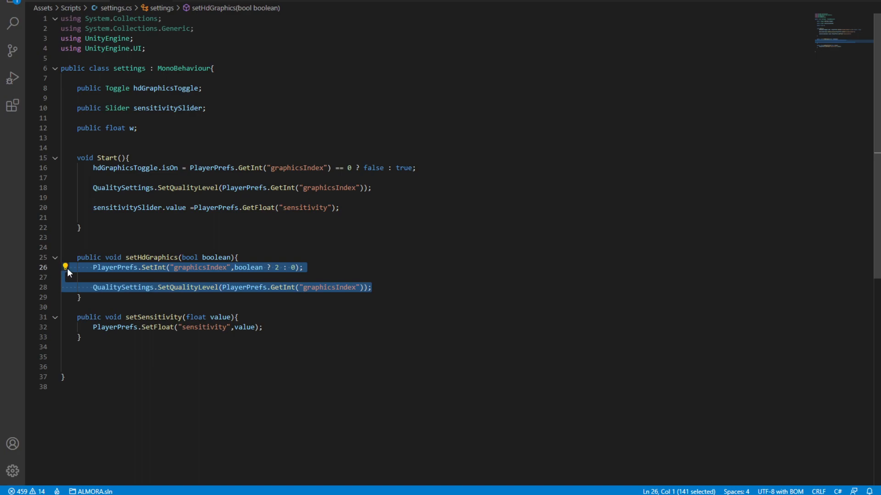
Delete the setHdGraphics body and review the PlayerPrefs calls in Start and the method's bool parameter
key(Delete)
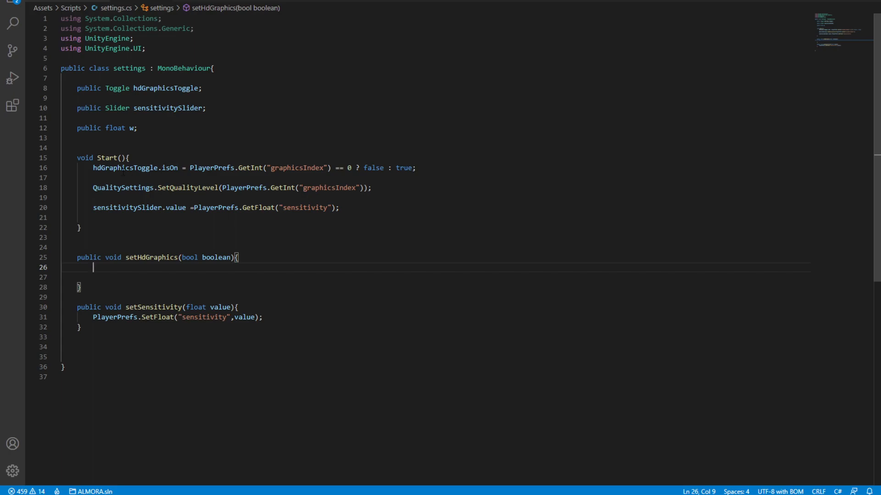
double_click(116, 88)
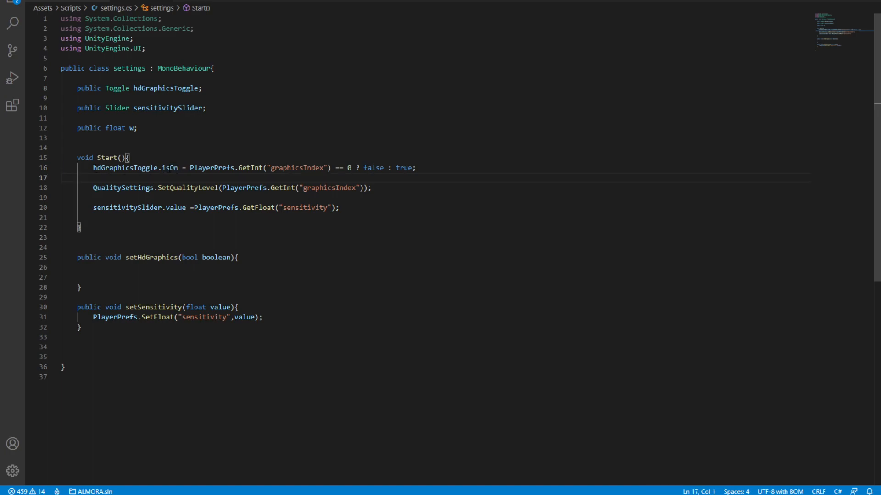
click(190, 167)
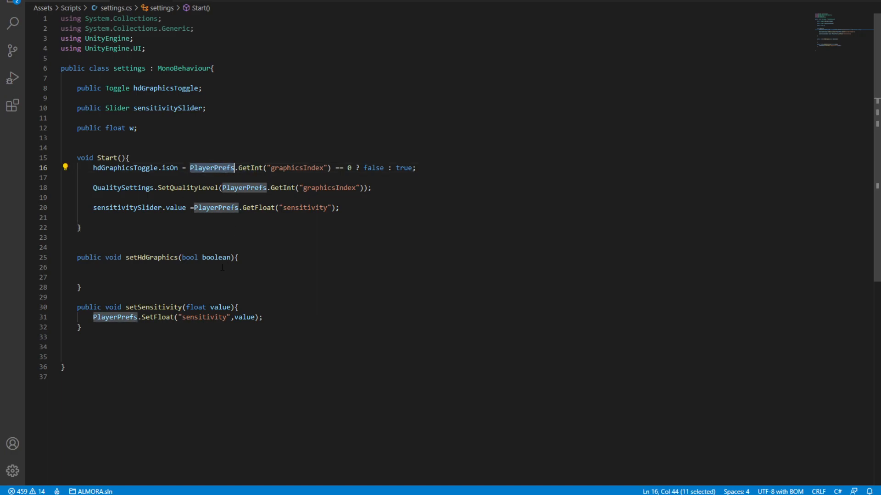
click(94, 267)
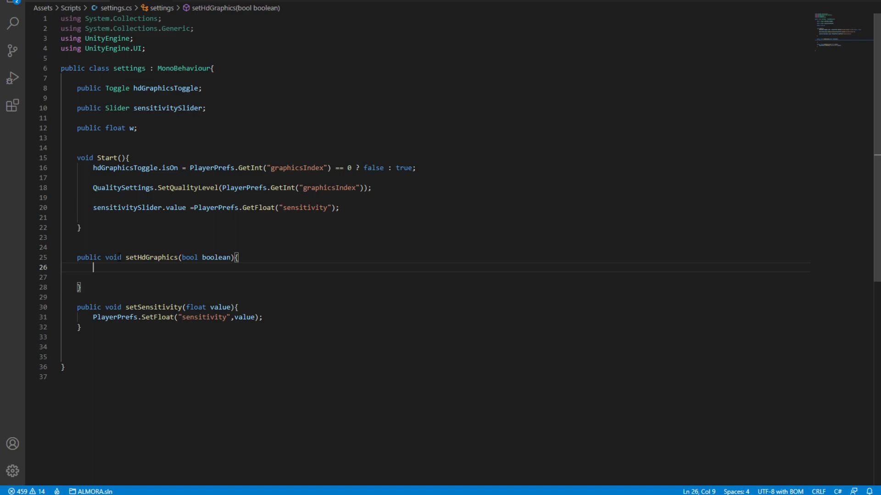
double_click(149, 257)
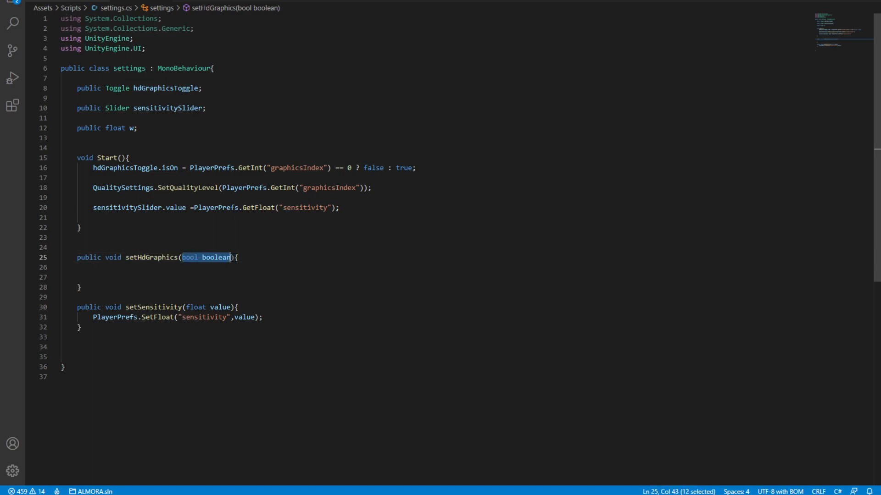
double_click(113, 257)
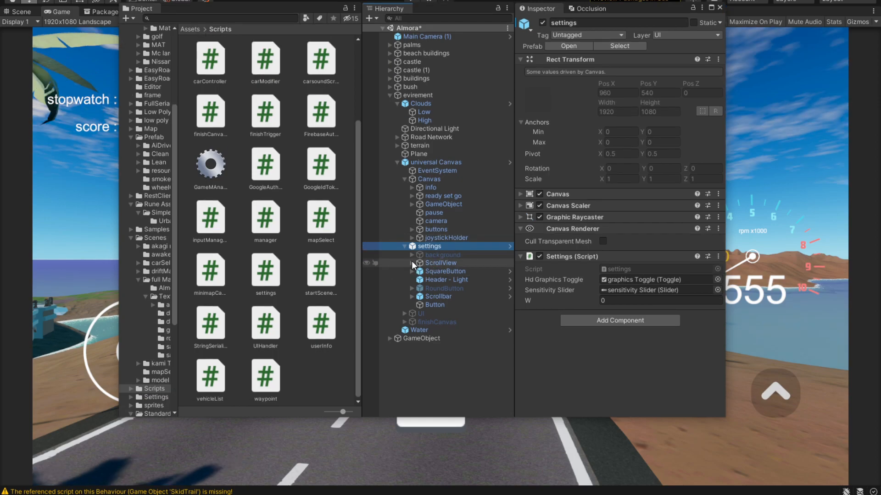
Expand ScrollView and ScrollContainer and inspect the graphics Toggle's On Value Changed event
click(412, 264)
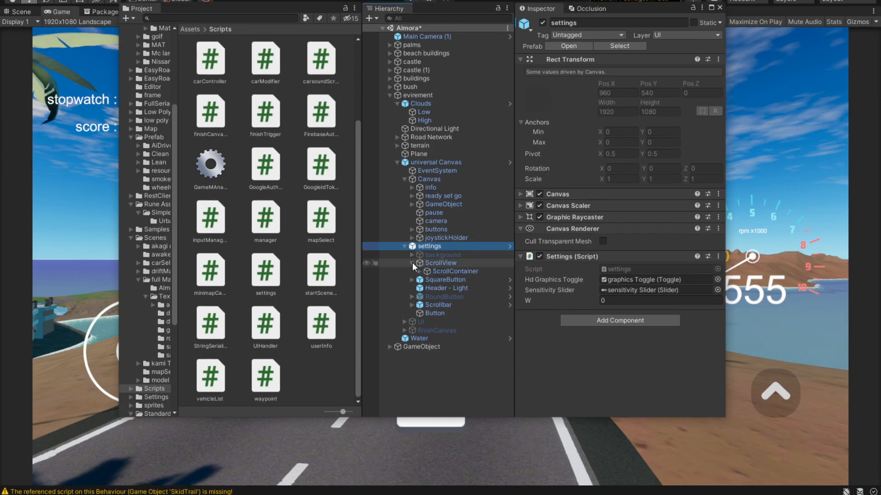
click(411, 271)
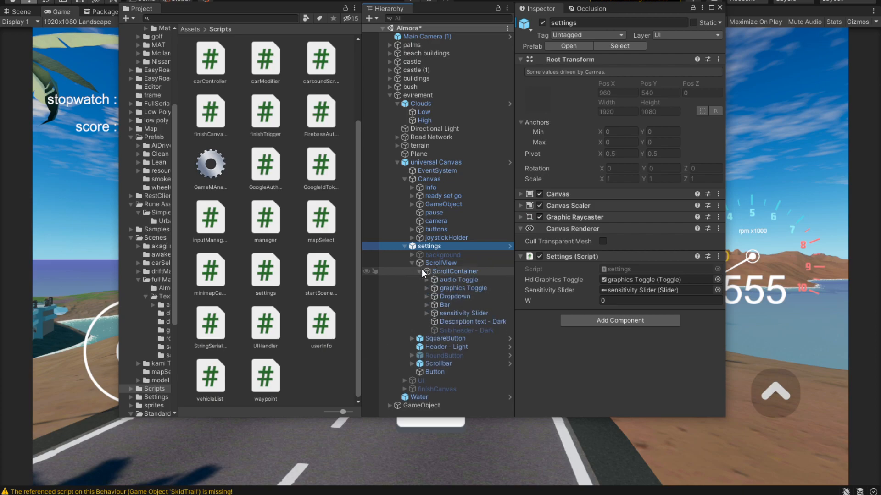
mouse_move(453, 276)
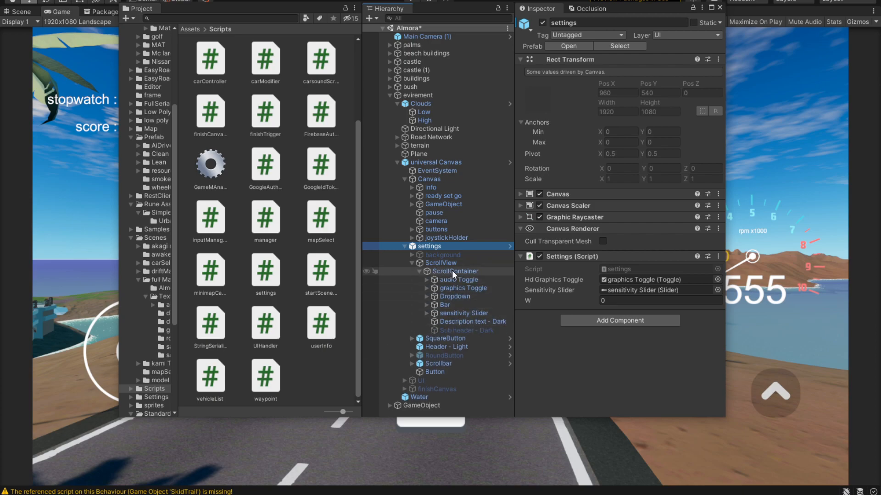
mouse_move(449, 288)
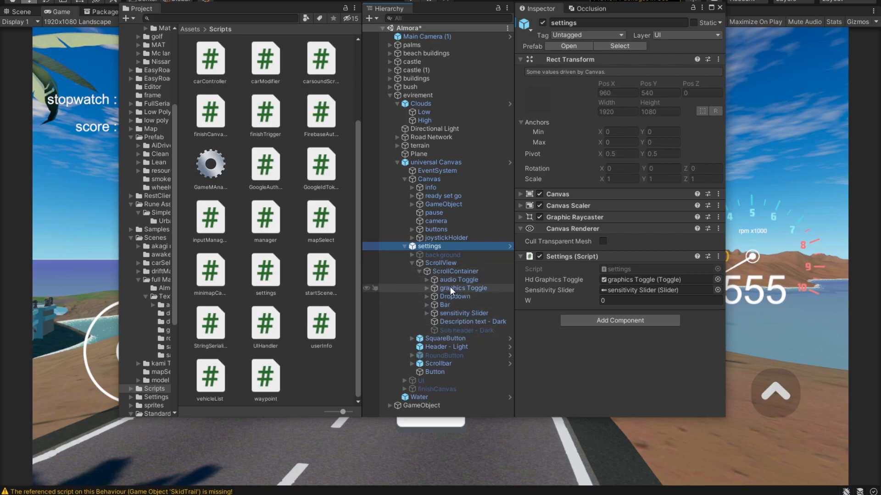
click(462, 287)
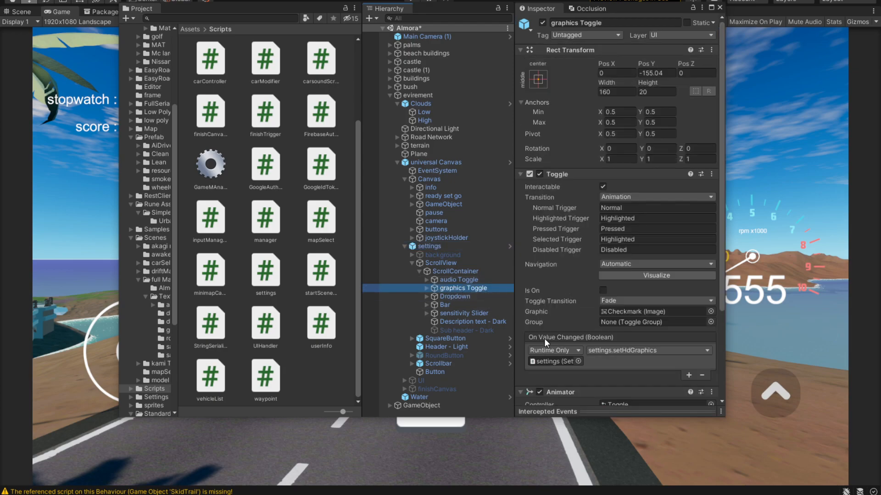
scroll(down, 3)
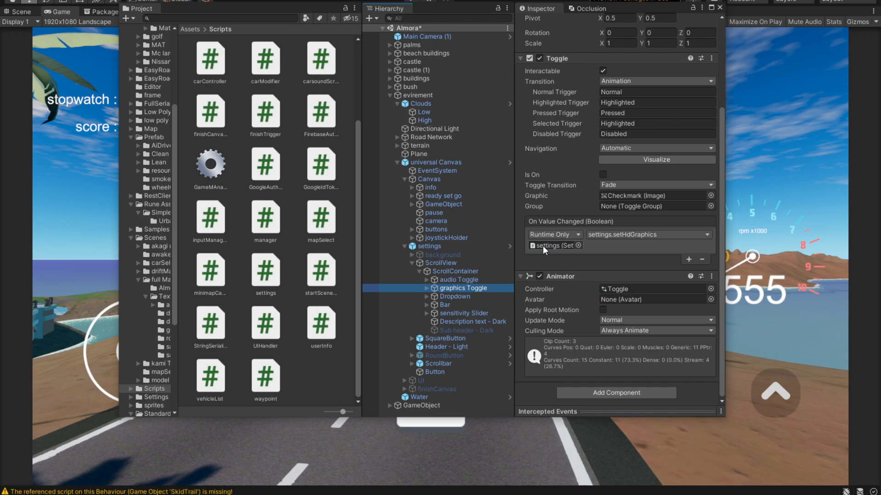
mouse_move(588, 250)
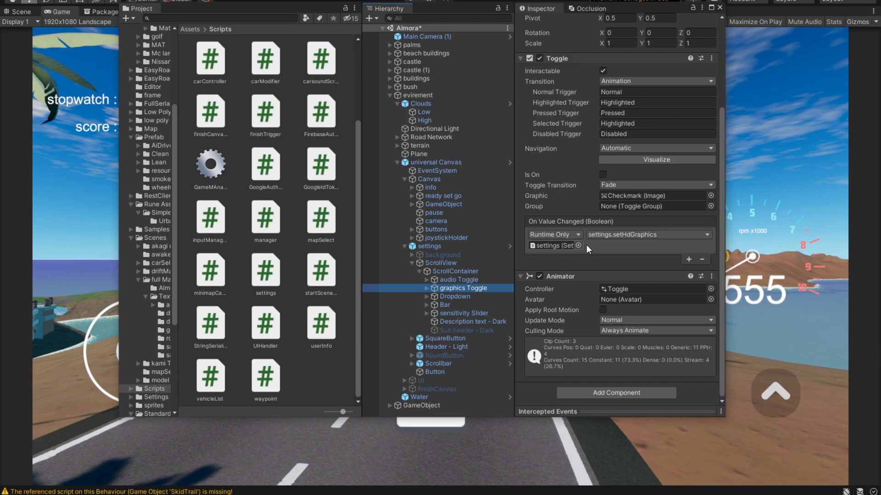
Wire the toggle's event to settings > setHdGraphics under Dynamic bool
click(646, 234)
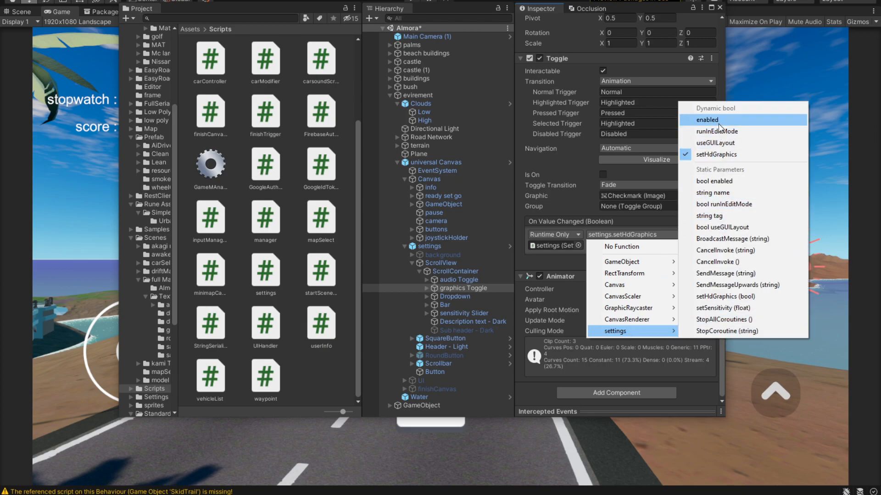
mouse_move(737, 119)
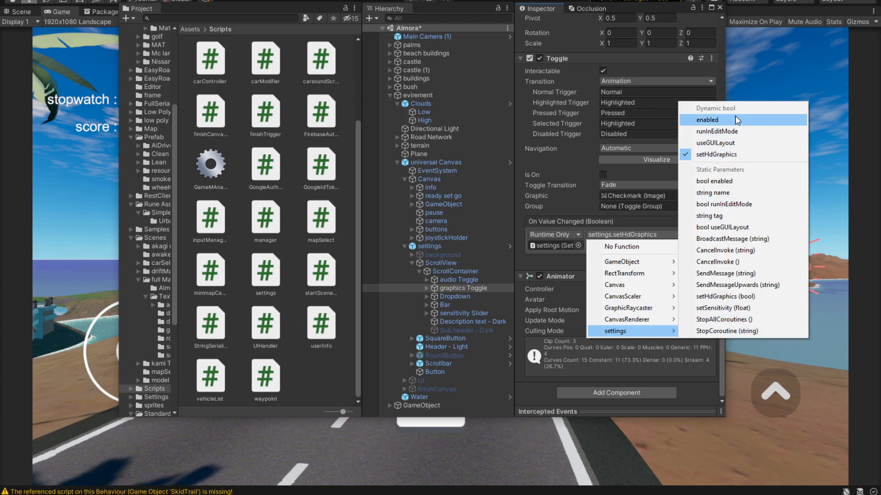
mouse_move(716, 155)
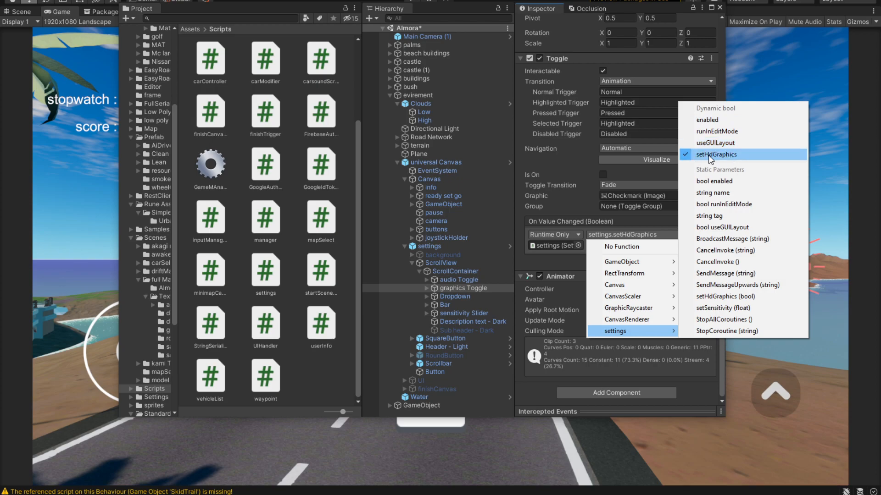
mouse_move(743, 161)
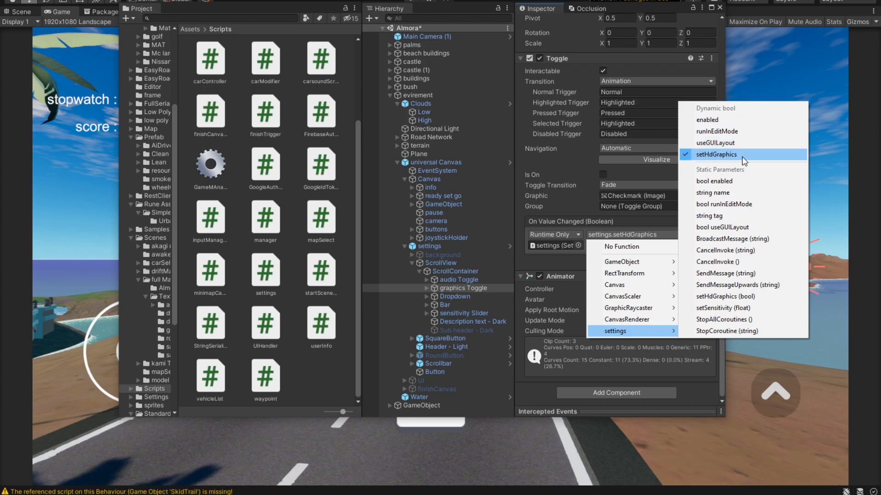
click(717, 154)
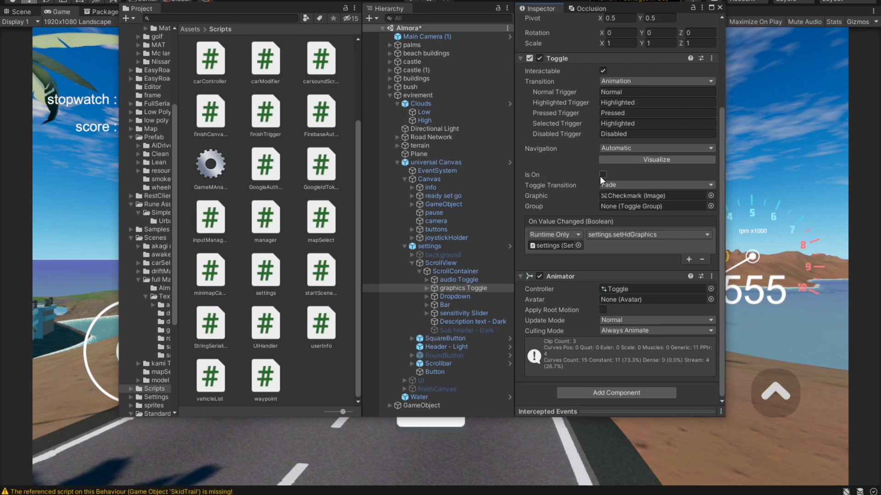
click(602, 174)
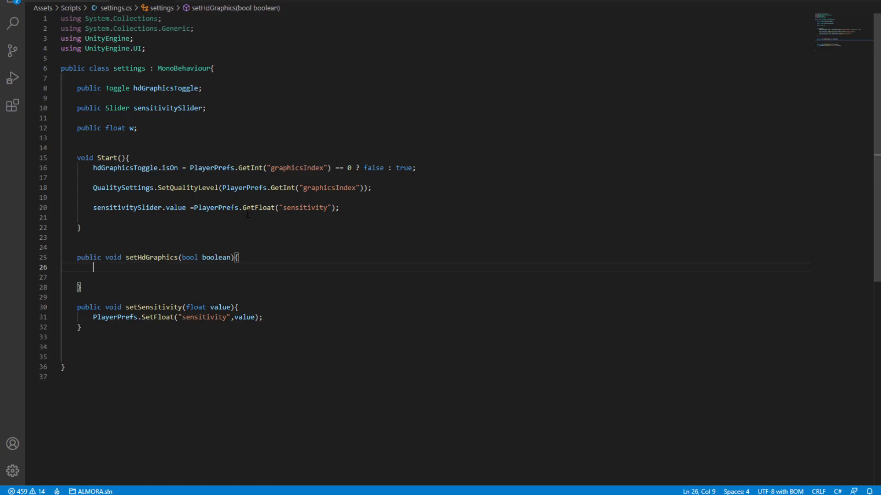
mouse_move(218, 272)
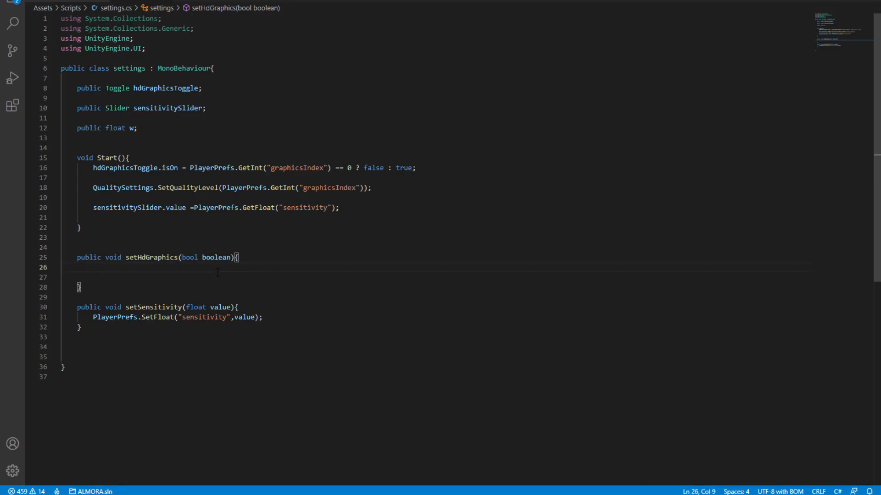
Start setHdGraphics with PlayerPrefs.SetInt("graphicsIndex" ...) inside the empty method body
double_click(211, 167)
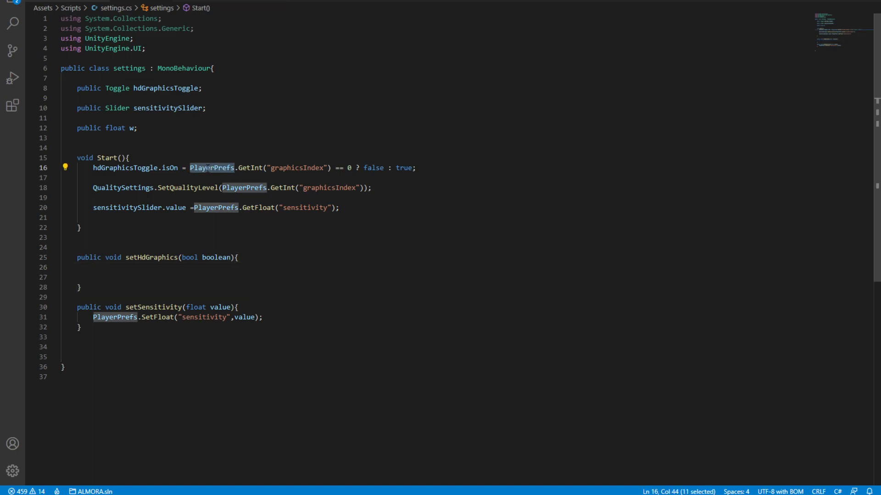
click(101, 267)
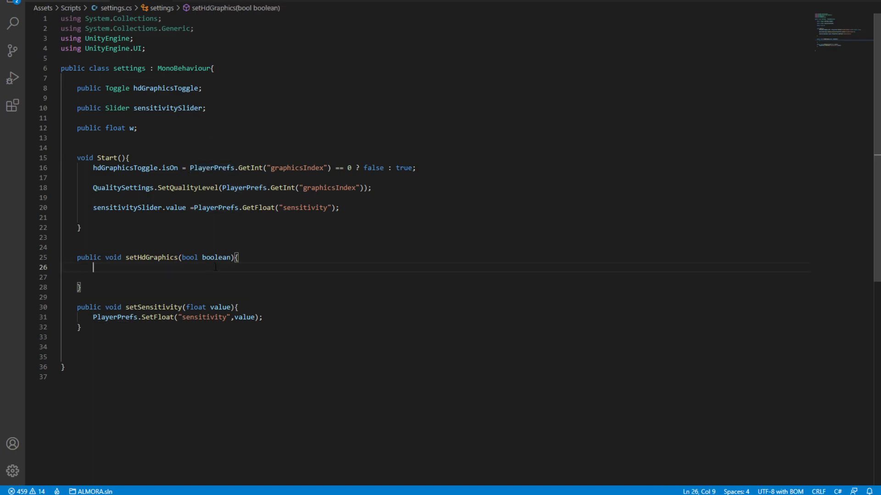
text(pla)
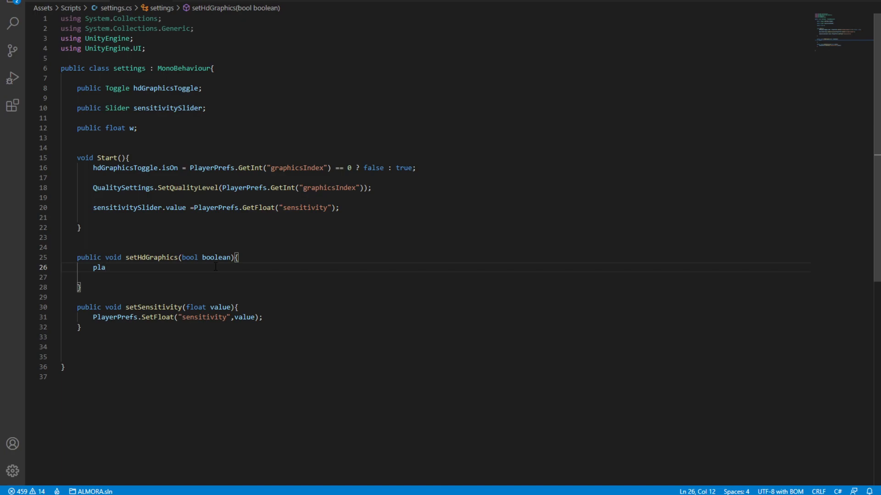
text(PlayerPrefs.se)
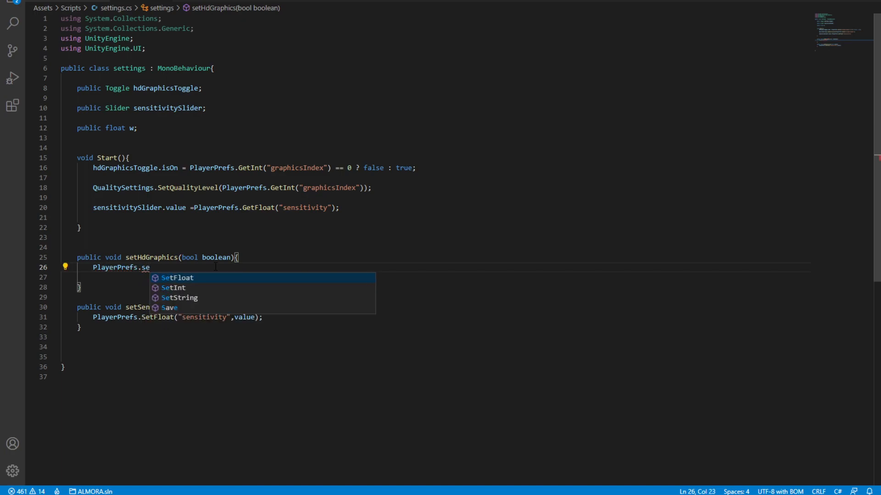
mouse_move(175, 287)
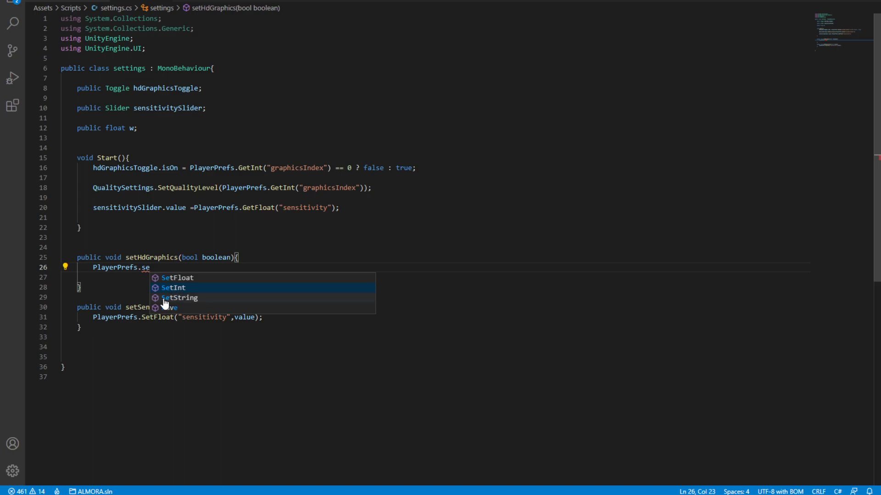
mouse_move(179, 304)
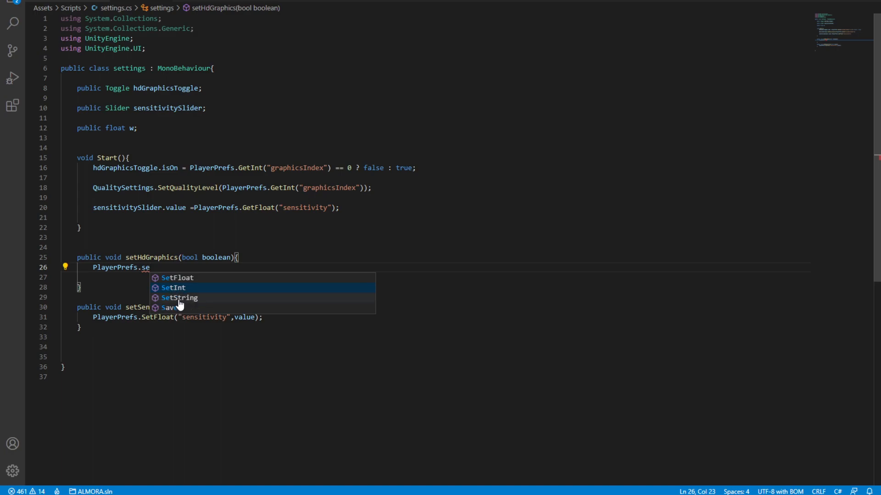
mouse_move(163, 281)
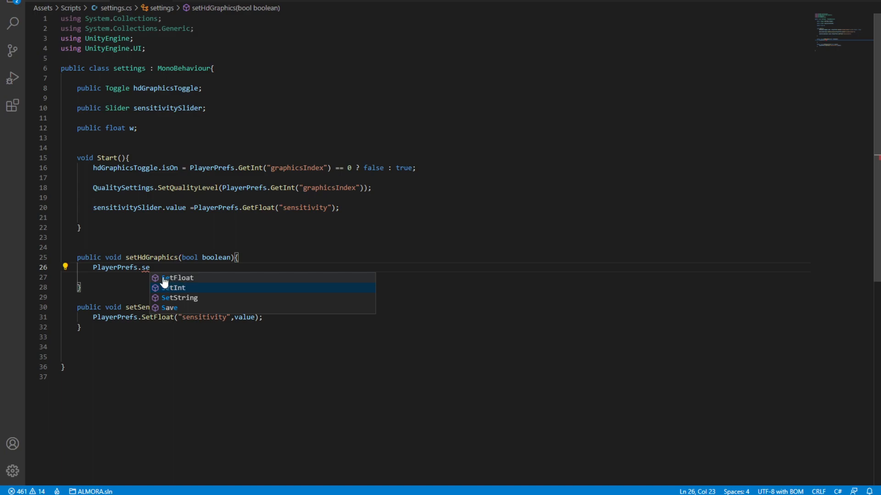
mouse_move(173, 287)
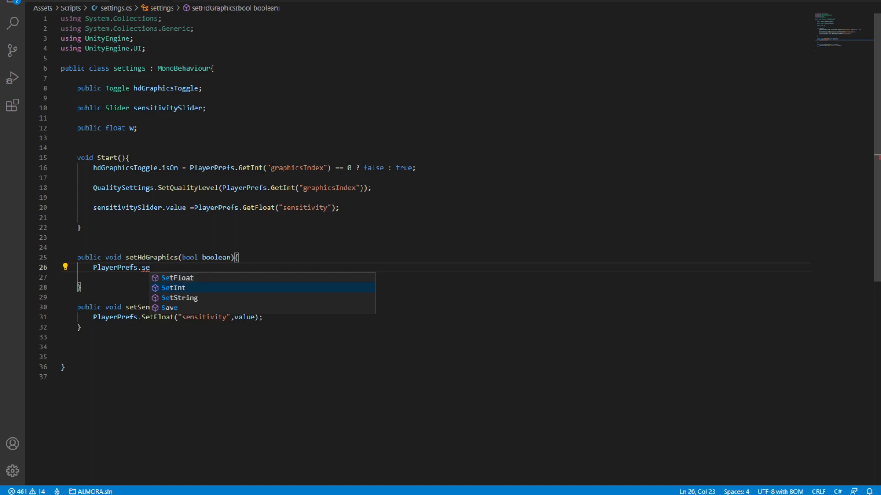
mouse_move(204, 297)
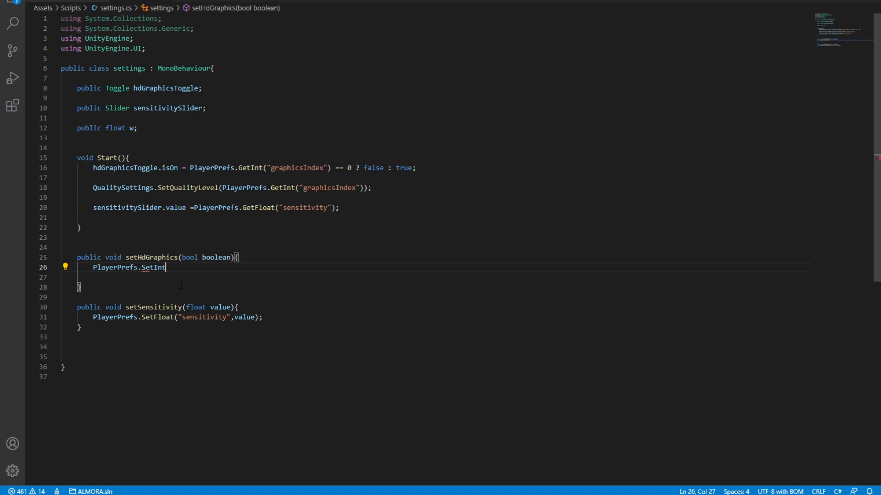
text(())
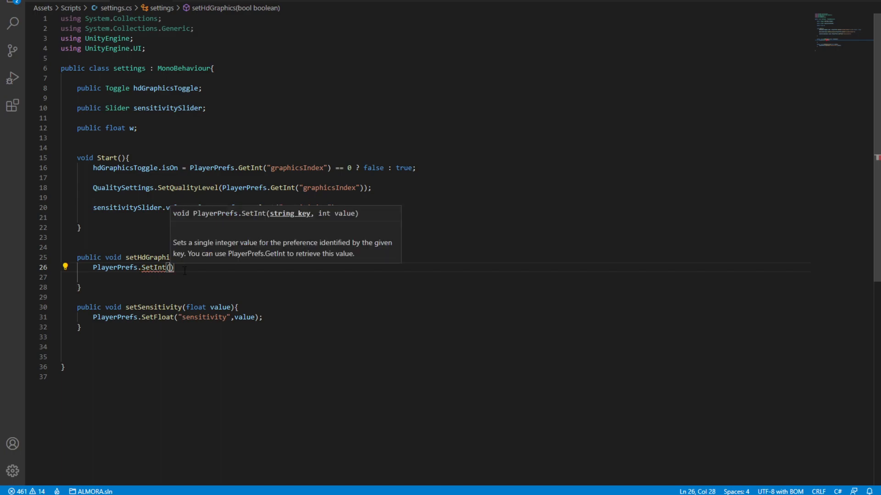
text("")
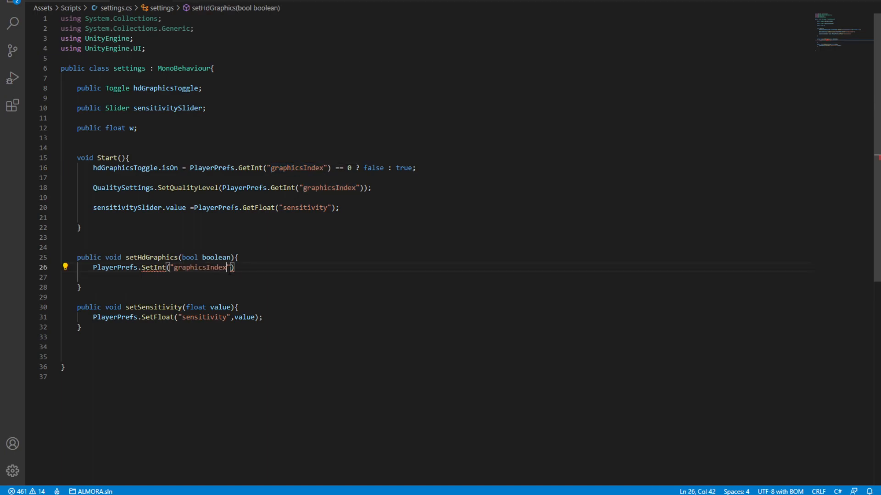
Complete the call as PlayerPrefs.SetInt("graphicsIndex", boolean == true ? 2 : 0);
text(,)
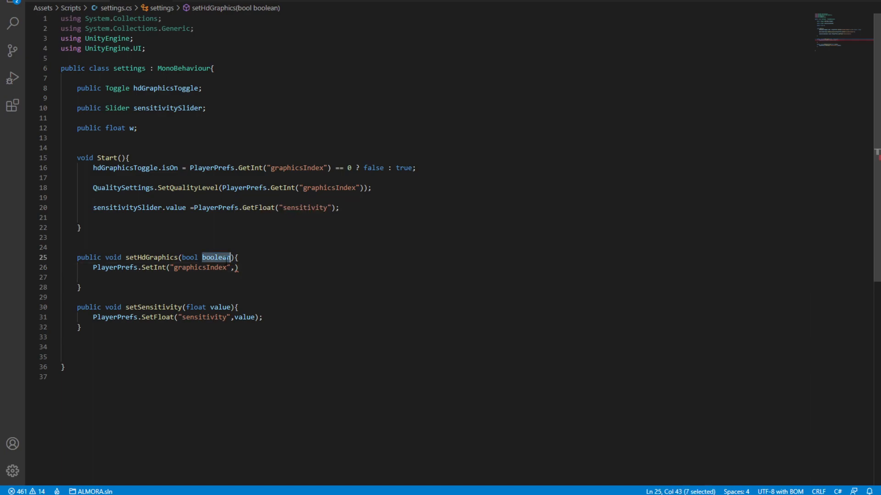
click(236, 267)
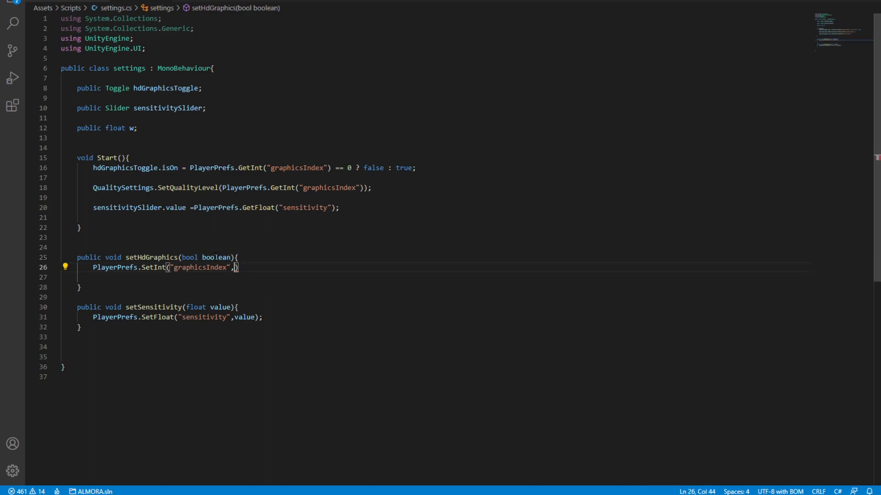
double_click(215, 259)
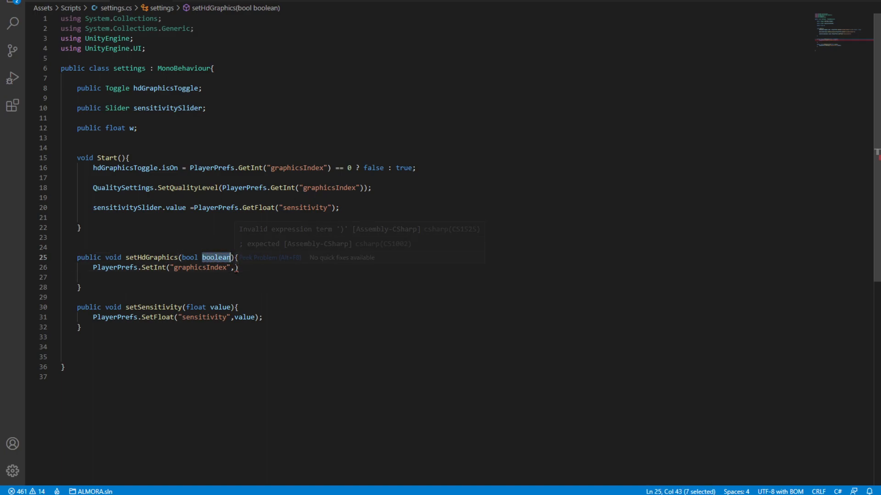
click(239, 267)
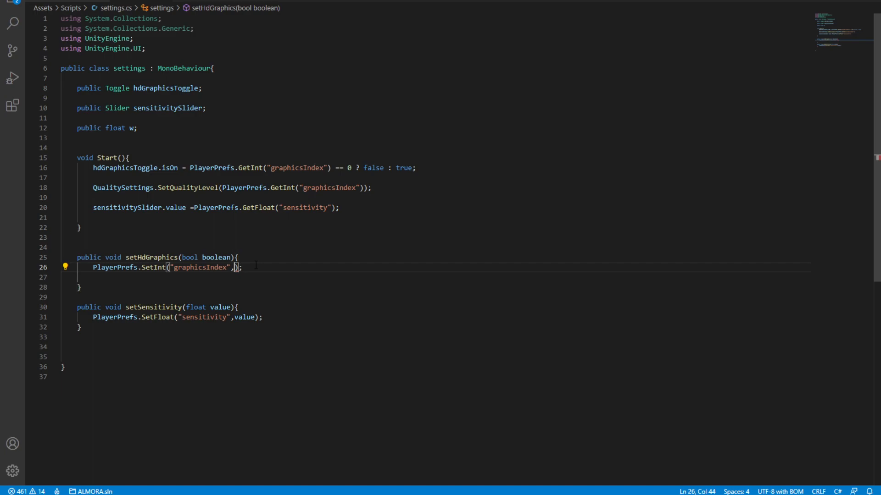
double_click(215, 257)
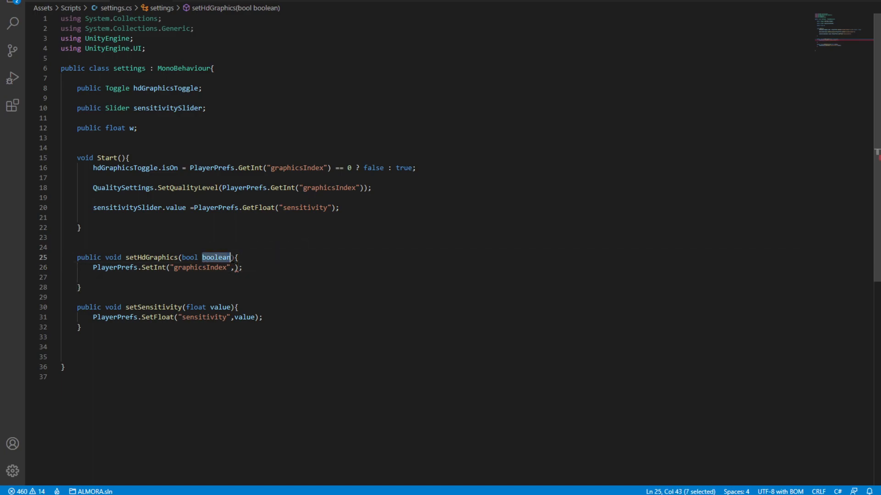
text(if)
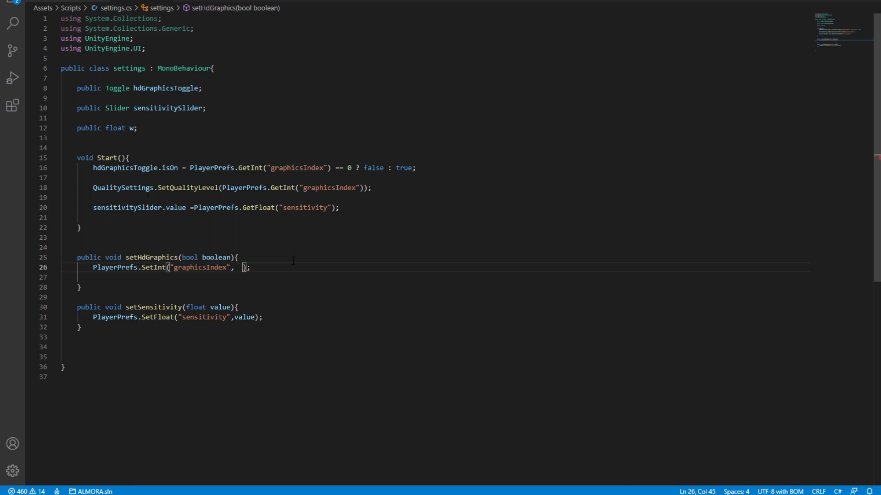
text(boolean)
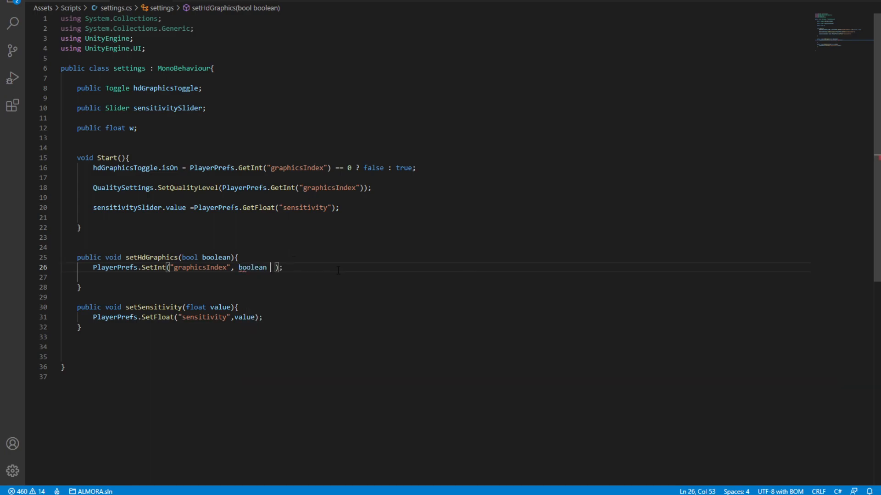
text(== true ?)
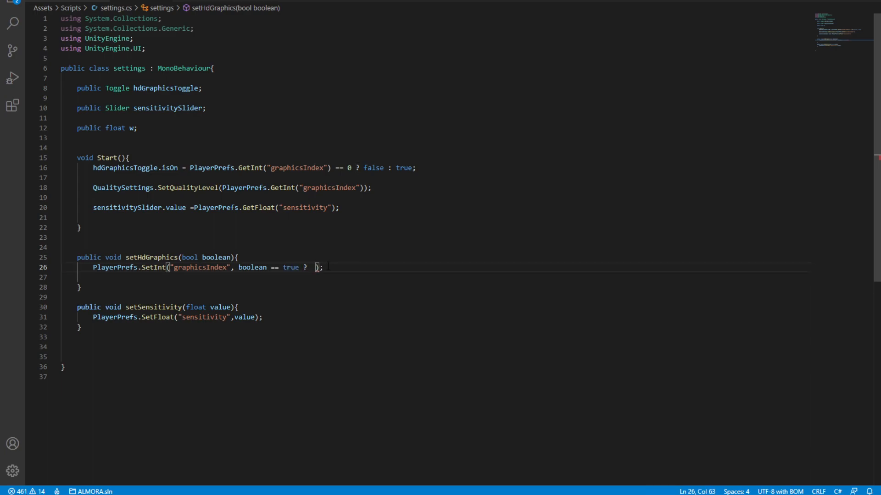
text(2 :)
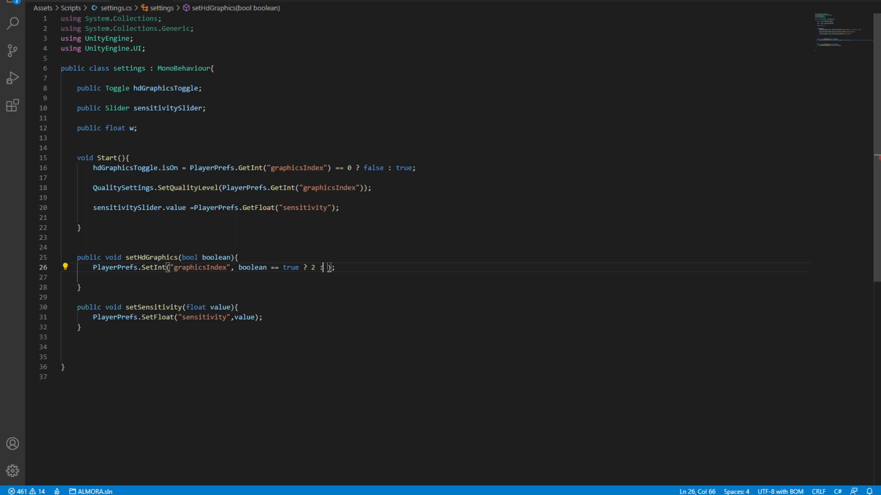
text(0)
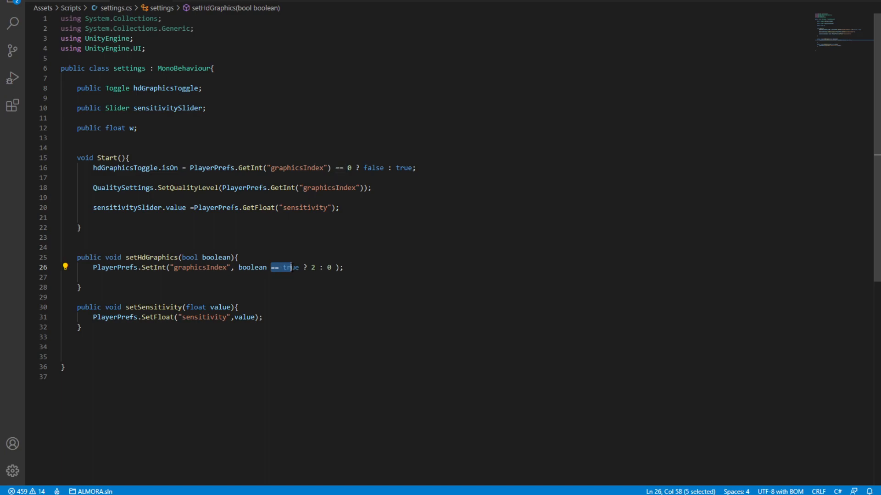
Drop the '== true' comparison, try an if/else block and discard it, keeping the one-line ternary save
key(Delete)
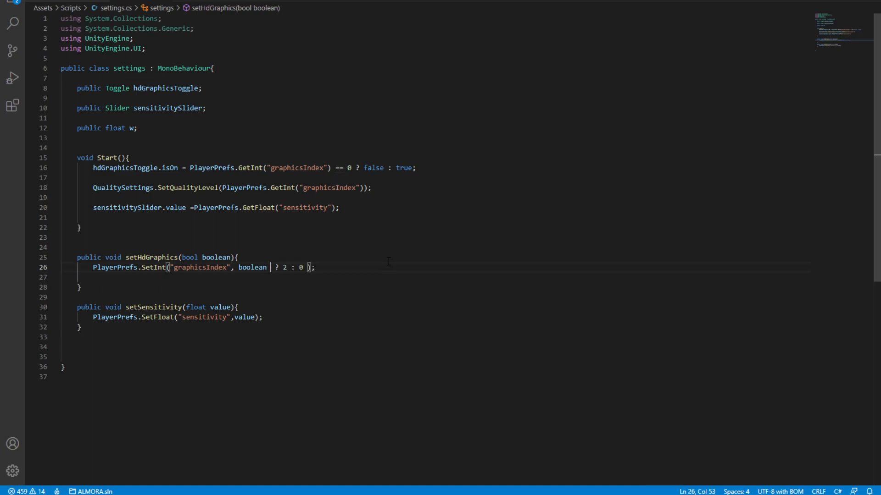
double_click(252, 267)
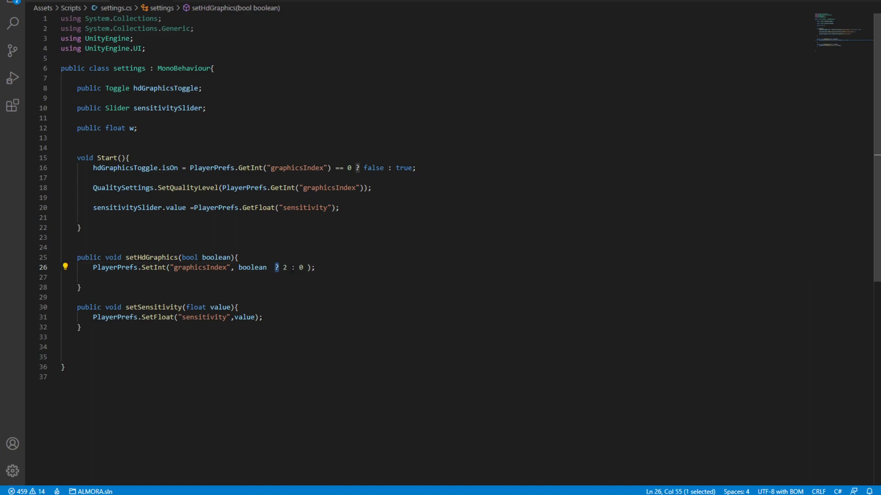
key(Enter)
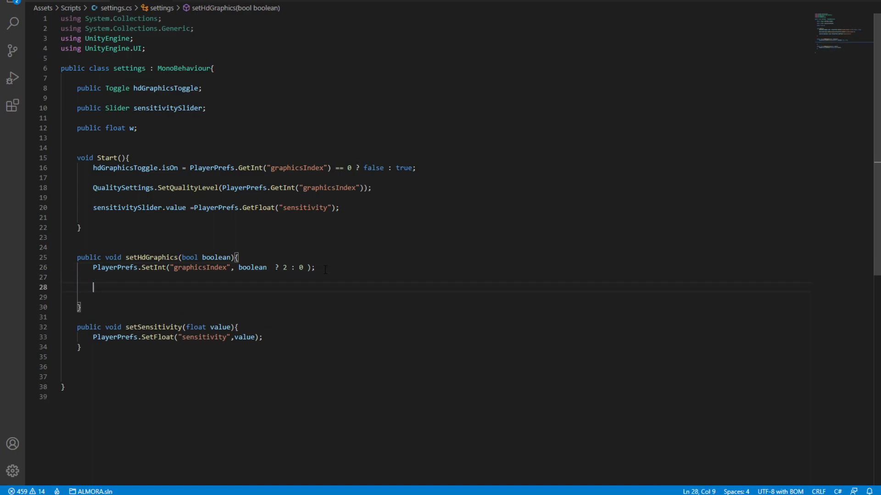
text(if(boolean)
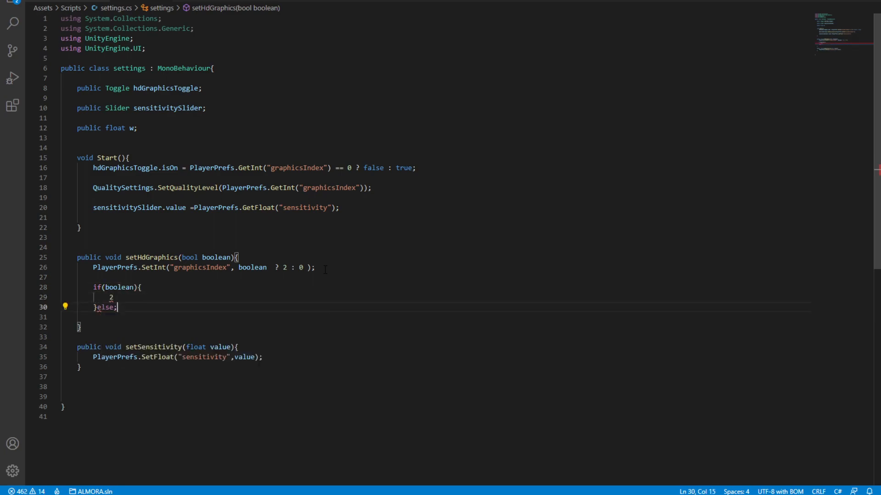
text({)
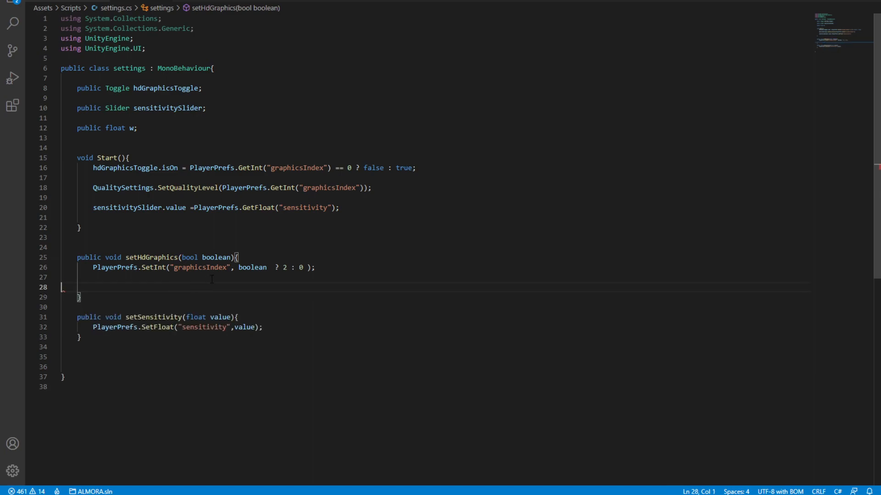
double_click(253, 267)
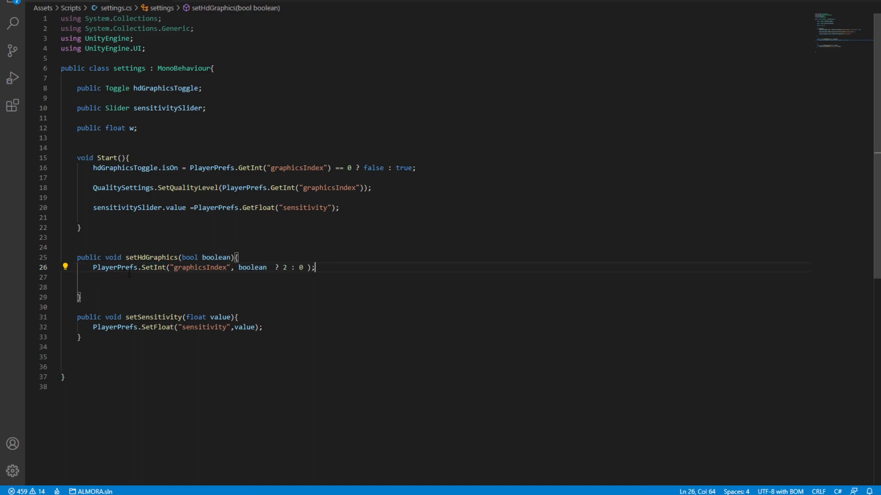
double_click(153, 267)
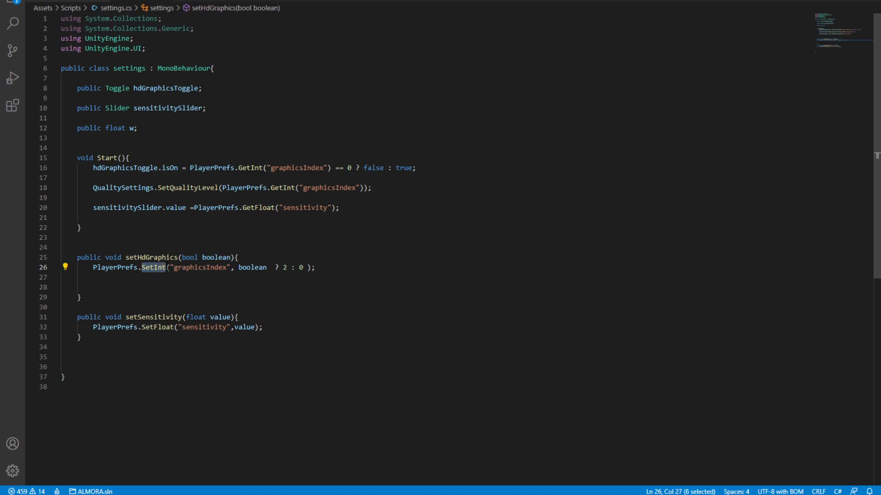
key(Enter)
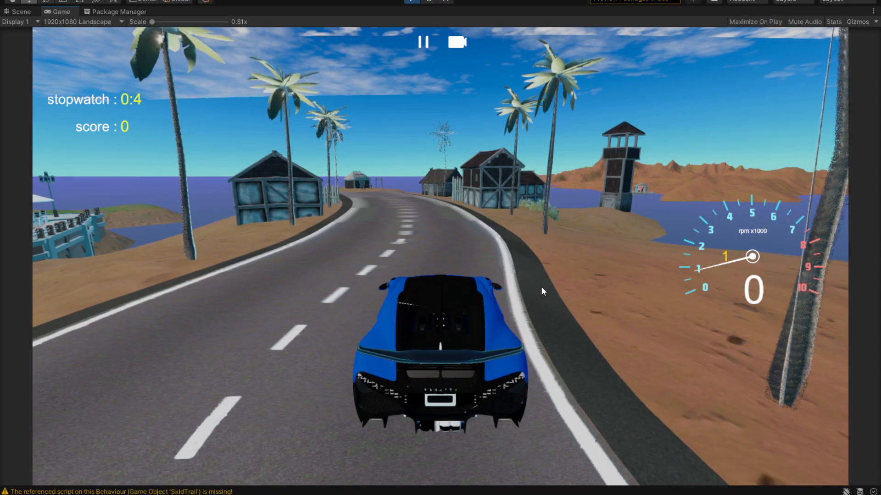
Enable HD Graphics in the game's settings, drive with shadows rendered, then reopen the settings panel
click(423, 41)
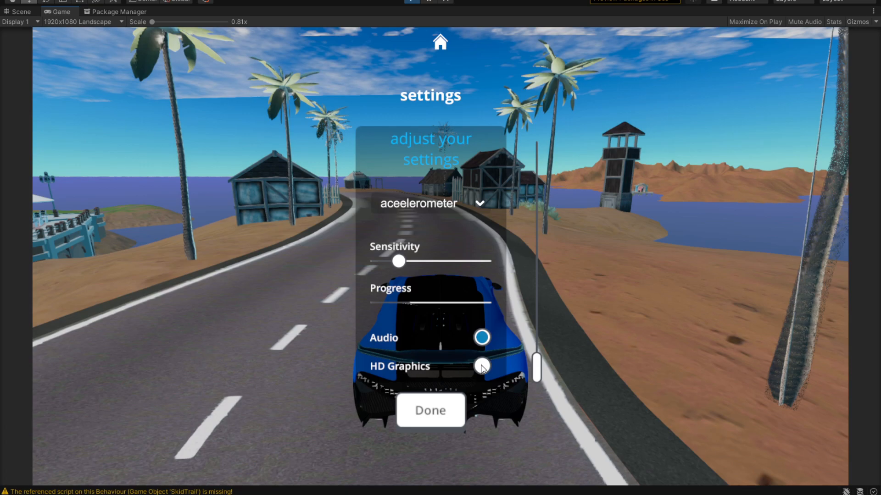
click(482, 366)
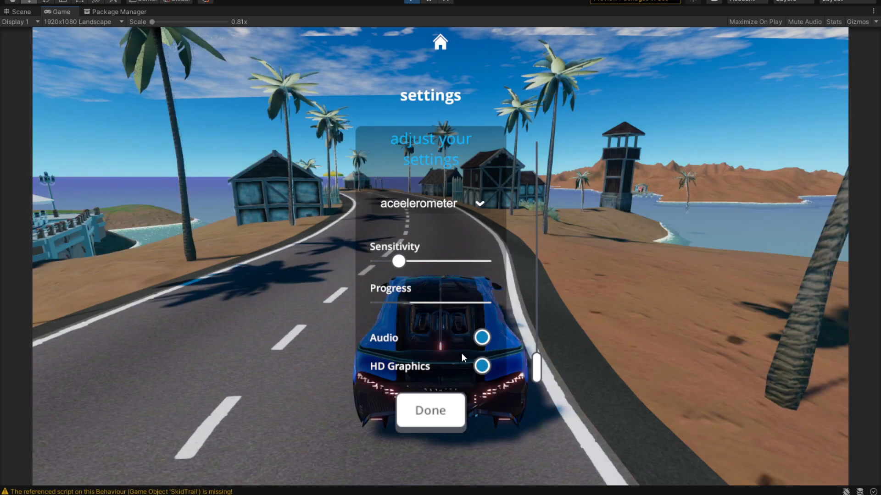
mouse_move(401, 139)
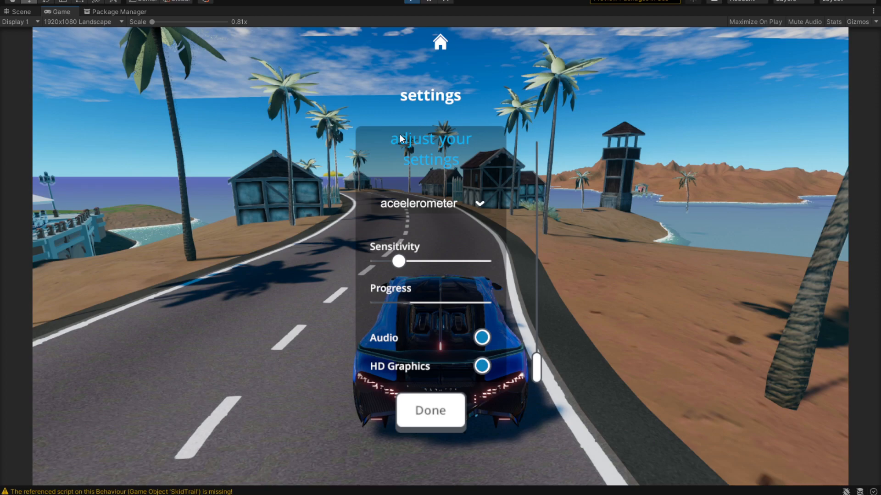
click(429, 411)
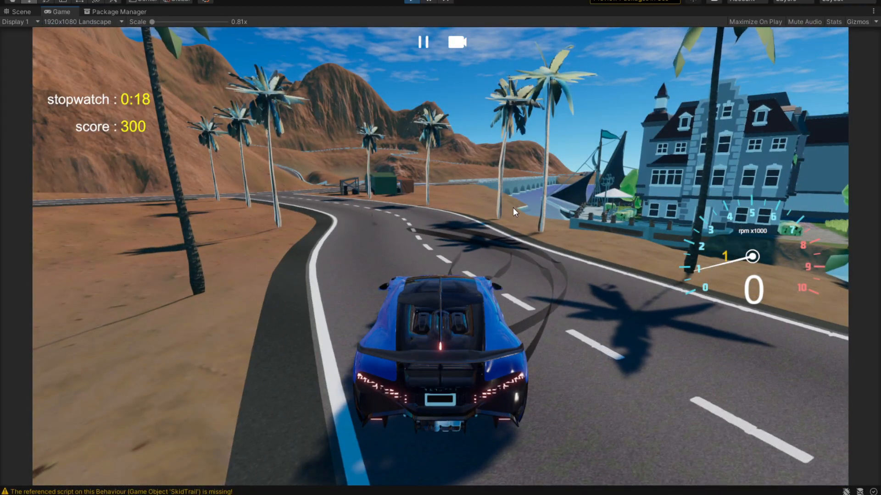
click(422, 42)
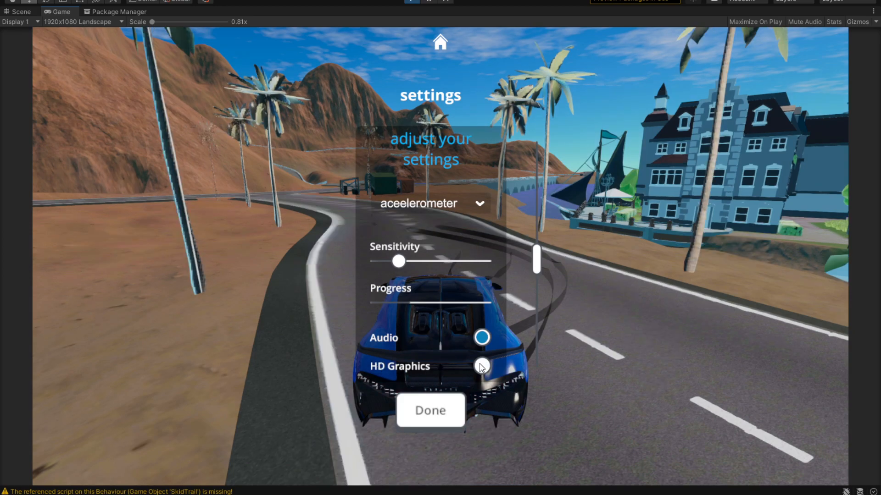
Close the settings to resume racing and show then hide the Game view's rendering Stats overlay
click(429, 411)
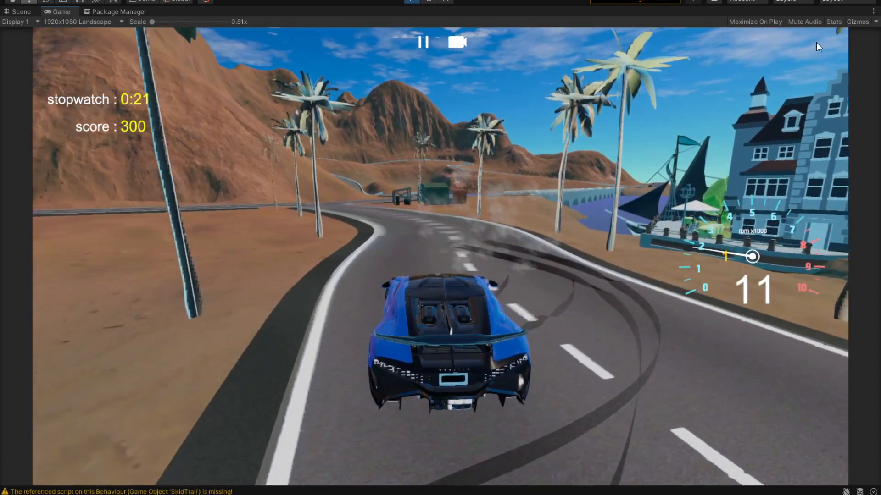
click(834, 22)
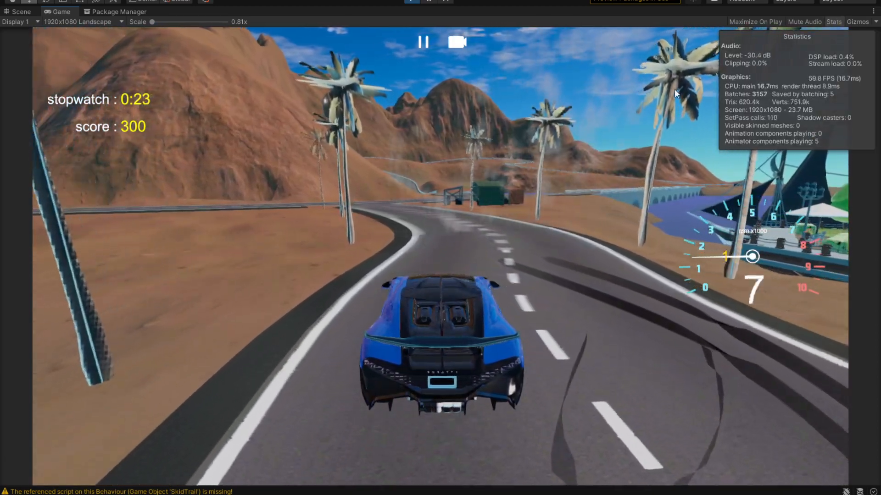
click(79, 21)
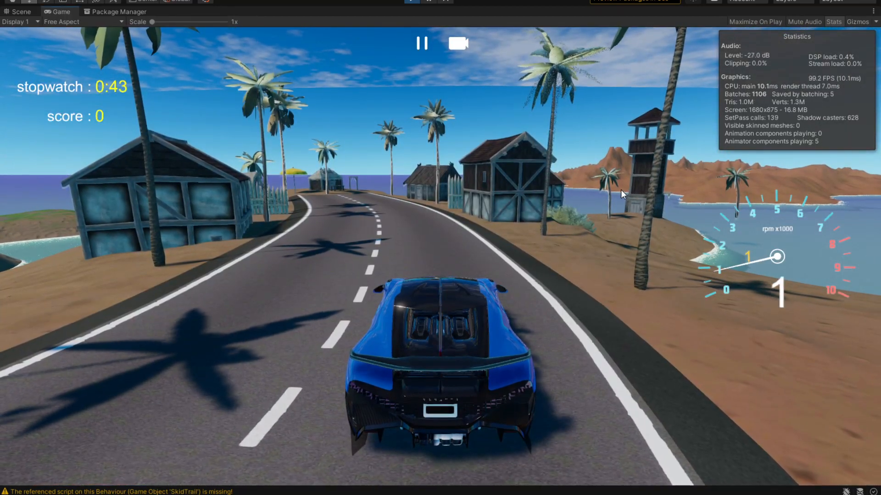
click(834, 21)
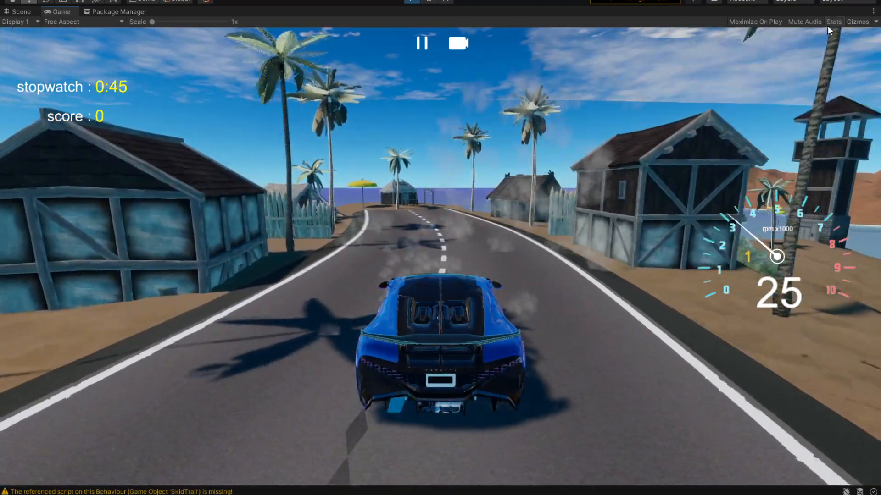